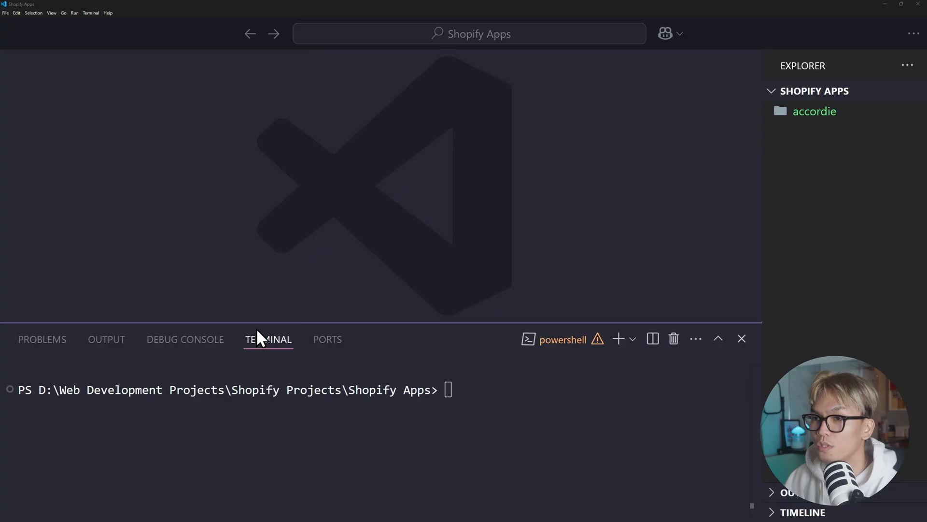
pyautogui.write('npm install -g @google/gemini-cli')
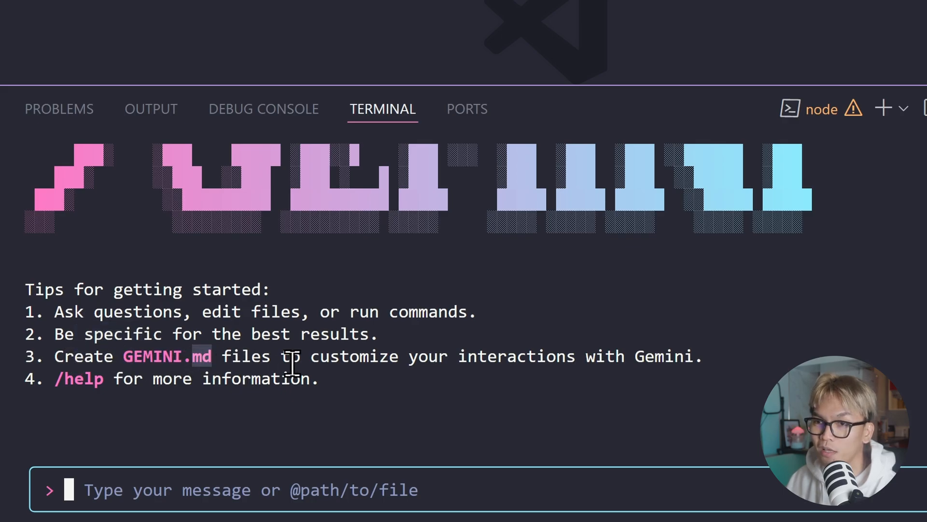
# Step: Type 'Create a Shopify app using Shopify CLI v3.8…display the products in another page.'
pyautogui.moveTo(310, 356); pyautogui.dragTo(704, 356)
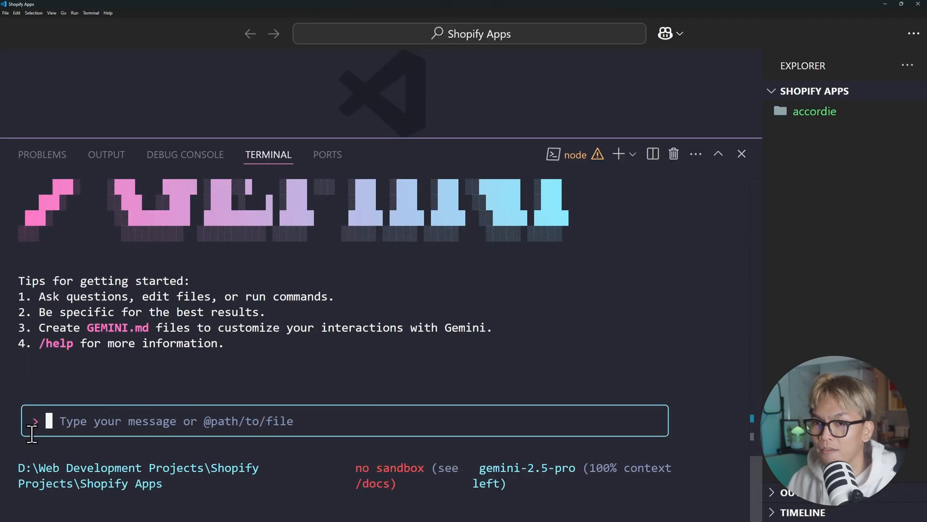
pyautogui.moveTo(177, 421)
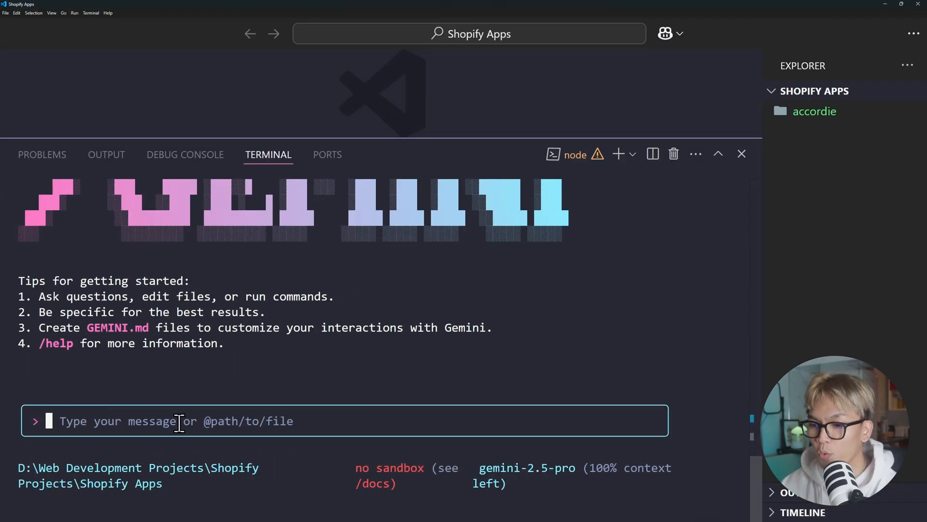
pyautogui.write('Create a S')
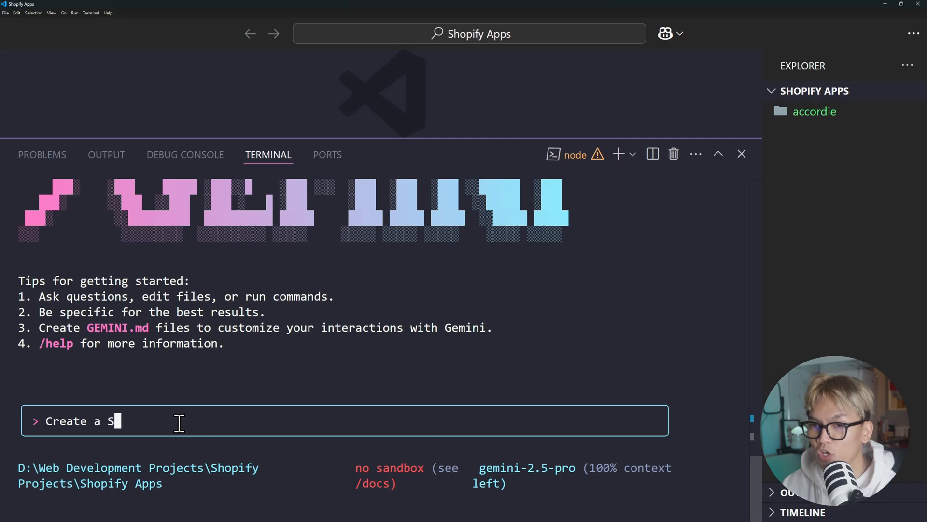
pyautogui.write('hopify app using Shopify CLI')
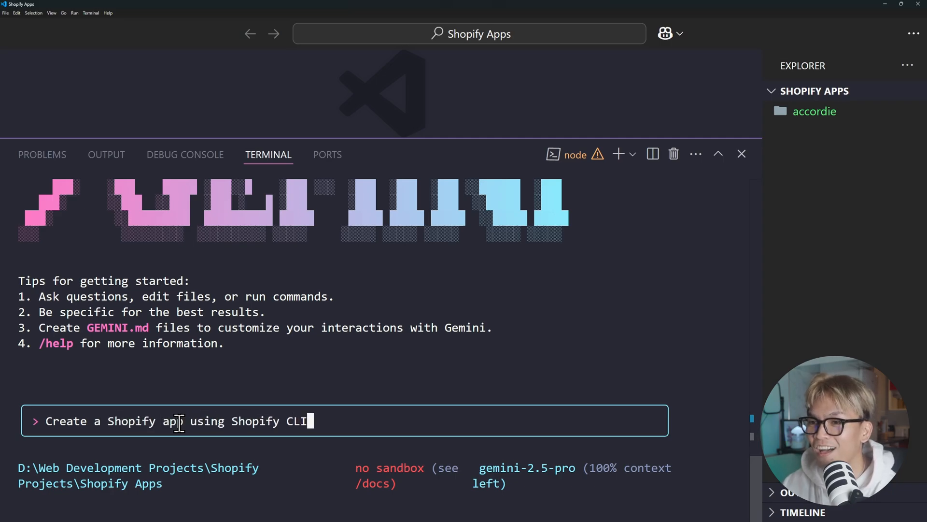
pyautogui.write('v3.')
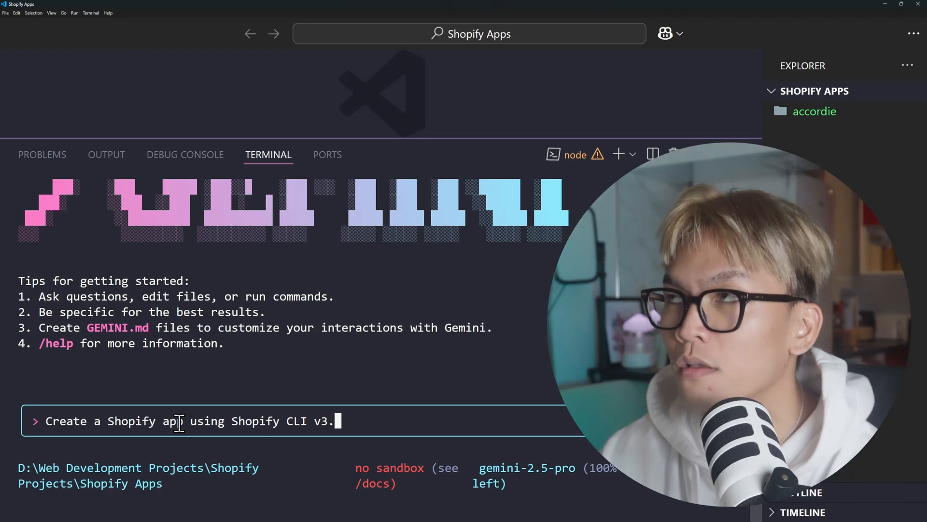
pyautogui.write('3')
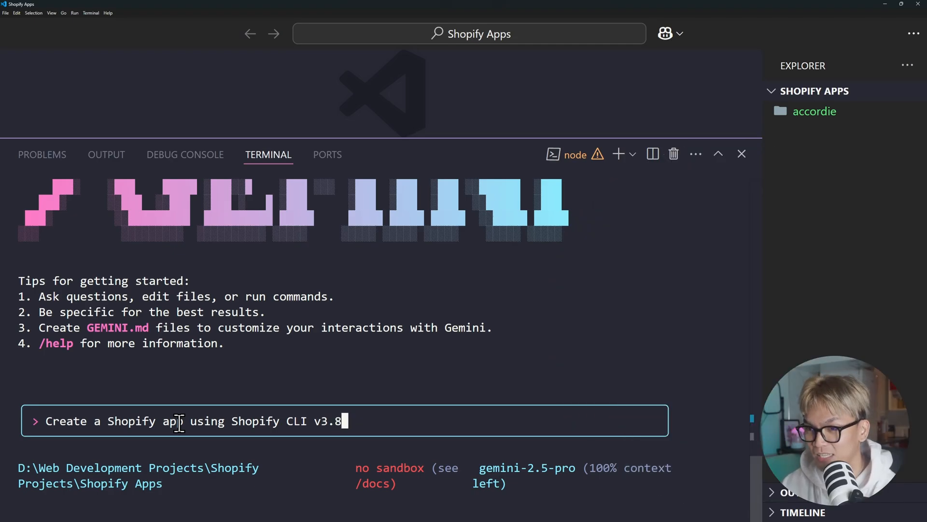
pyautogui.write('and this Shopify app should display t')
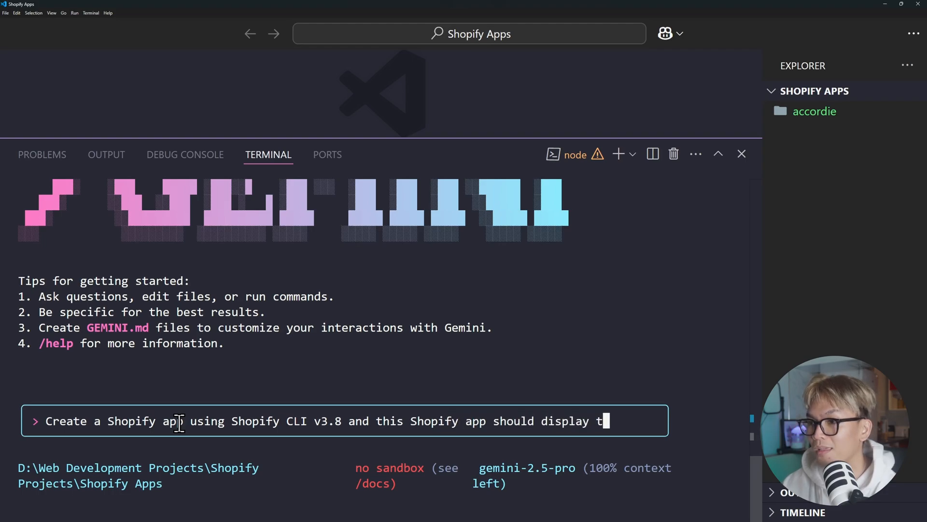
pyautogui.write('he products in ano')
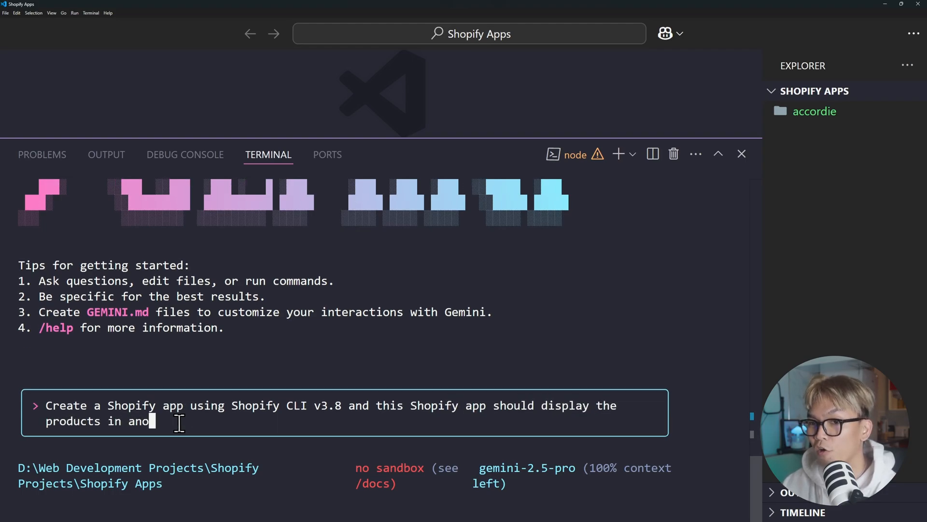
pyautogui.write('ther page.')
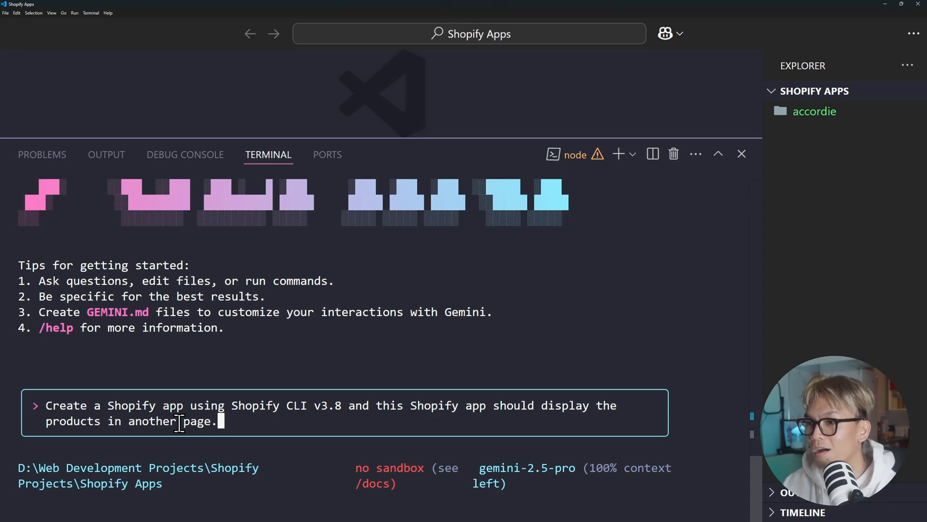
# Step: Send the app request and review Gemini's failed npm scaffolding output
pyautogui.press('enter')
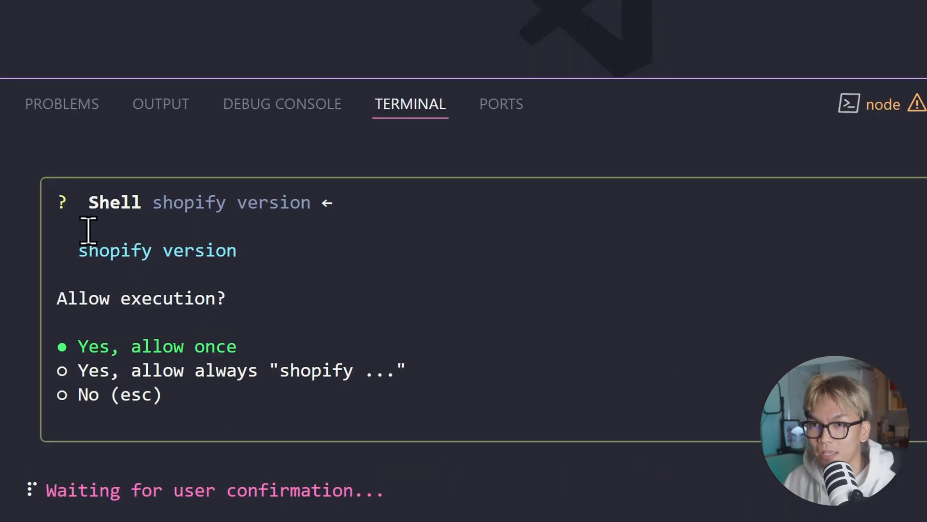
pyautogui.moveTo(78, 250); pyautogui.dragTo(237, 251)
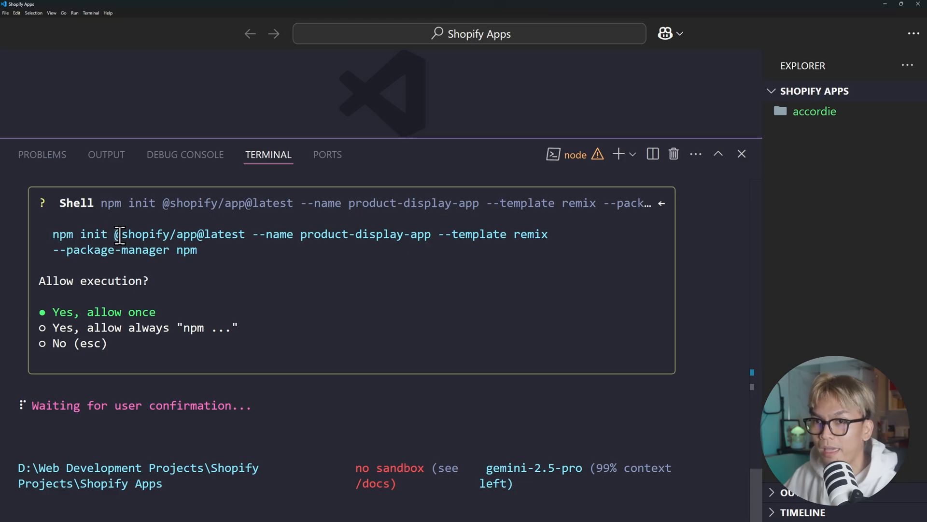
pyautogui.doubleClick(187, 234)
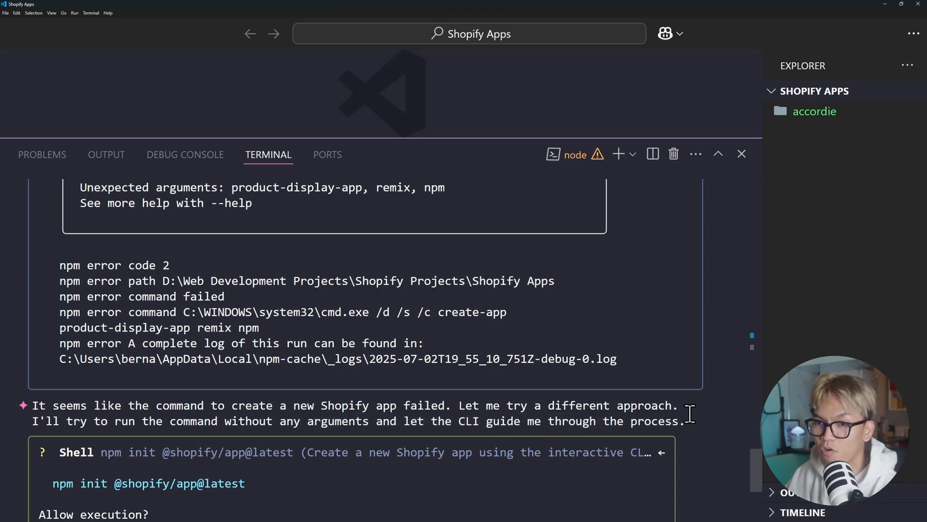
# Step: Scroll through Gemini's failed create-app retries while it web-searches usage
pyautogui.scroll(-3)
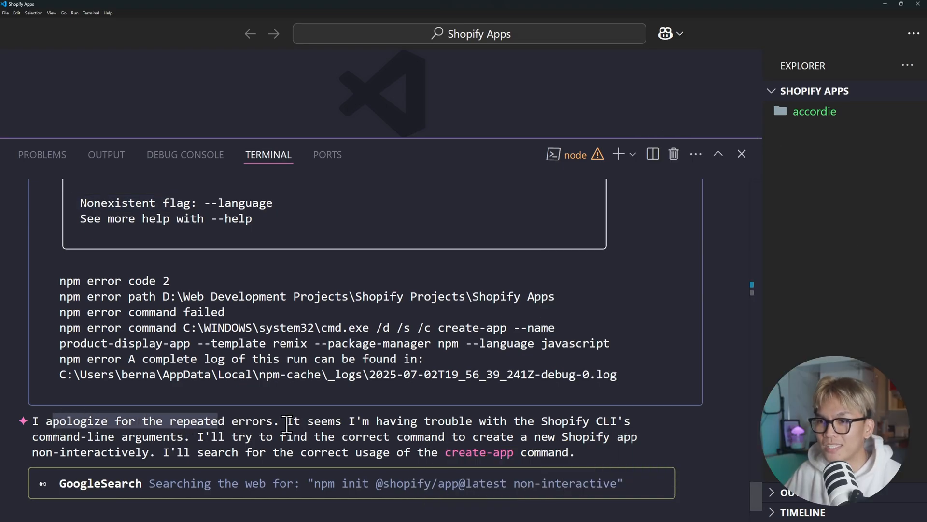
pyautogui.moveTo(642, 443)
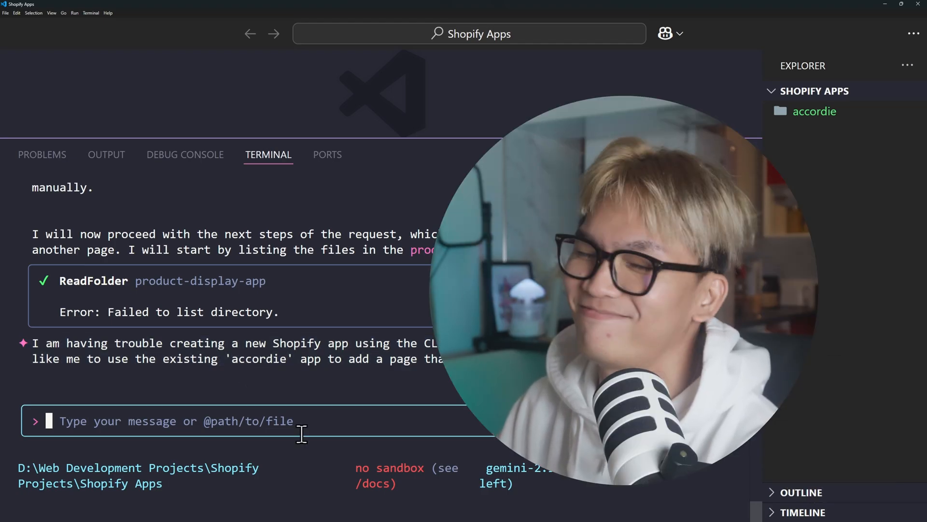
# Step: Tell Gemini to create a new Shopify app by running `shopify app init`
pyautogui.write('Create')
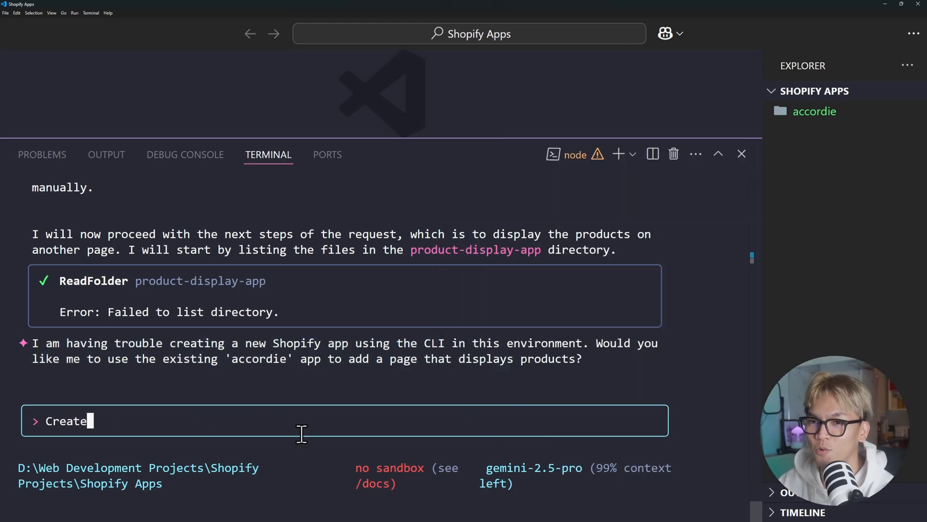
pyautogui.write('a new Shopify')
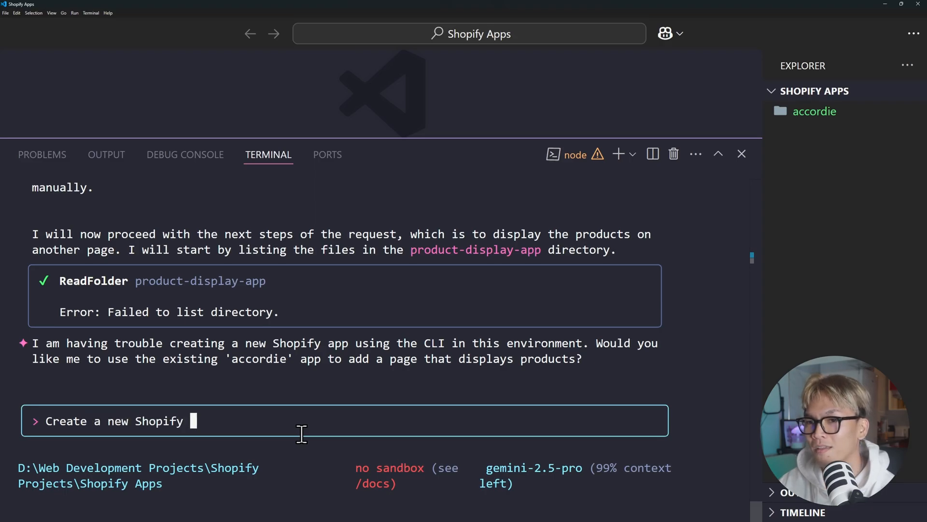
pyautogui.write('using the Shopify CLI meaning you should run `shopify app init` and in this Shopify app, we should have a new page where the app displays the products of the online store.')
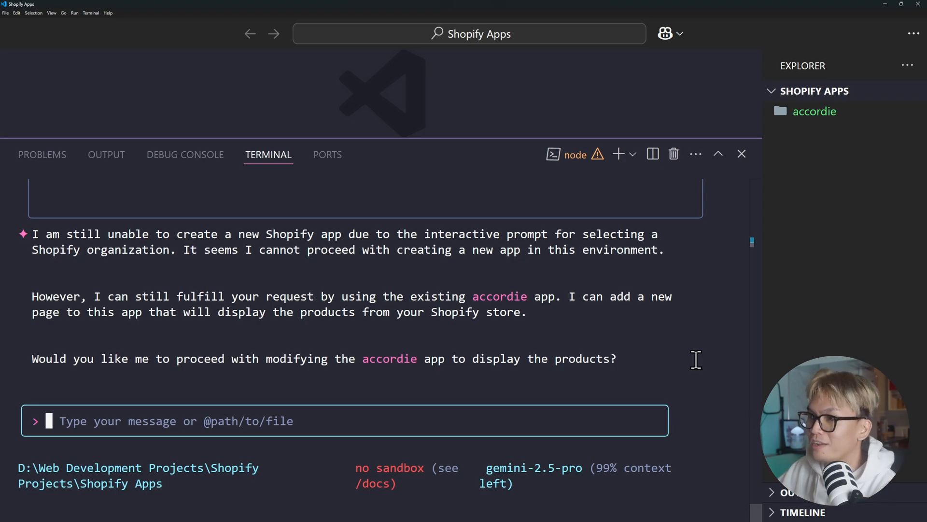
# Step: Add a PowerShell terminal beside the Gemini node session
pyautogui.click(619, 154)
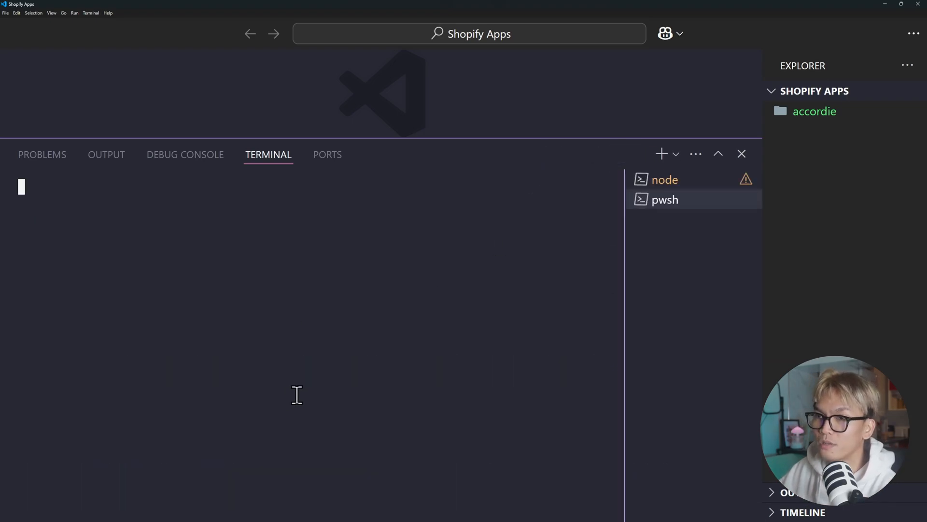
# Step: Run shopify app init, cd into weekly-how-gpt, and start shopify app dev
pyautogui.write('sh')
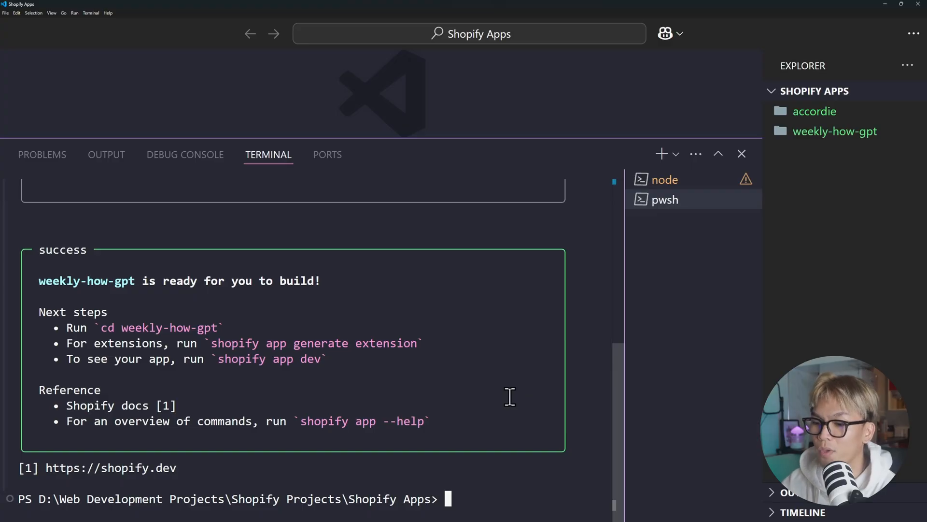
pyautogui.write('cd')
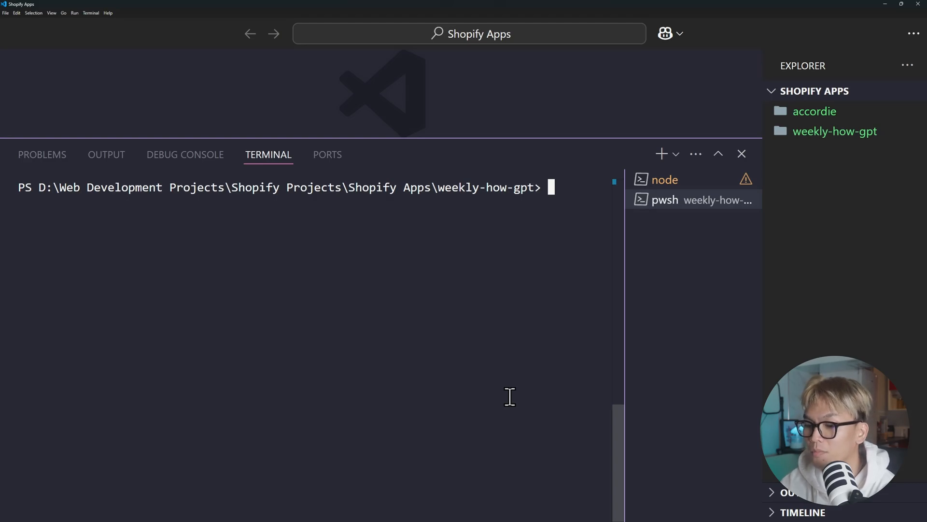
pyautogui.write('shopify a')
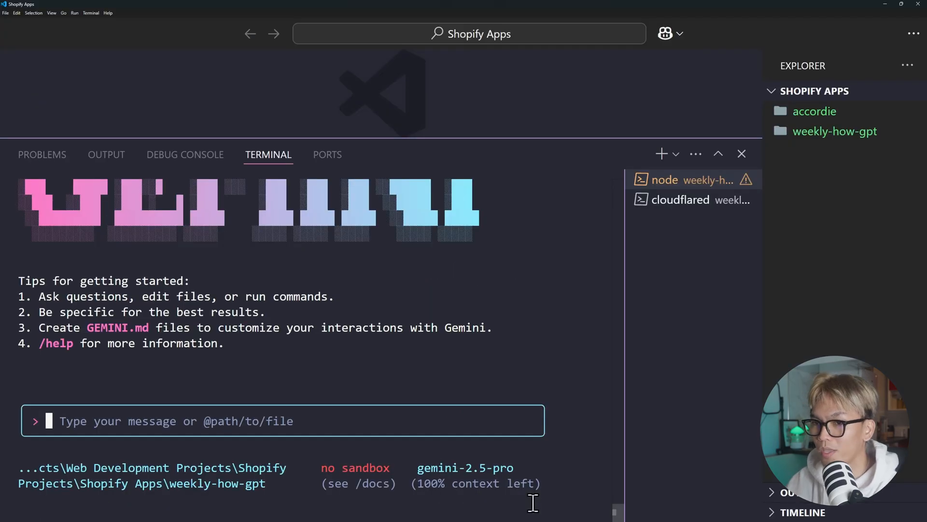
# Step: Ask Gemini for a new route displaying all products from the Shopify store
pyautogui.write('Create a new Shopify app route and in this route, i want to')
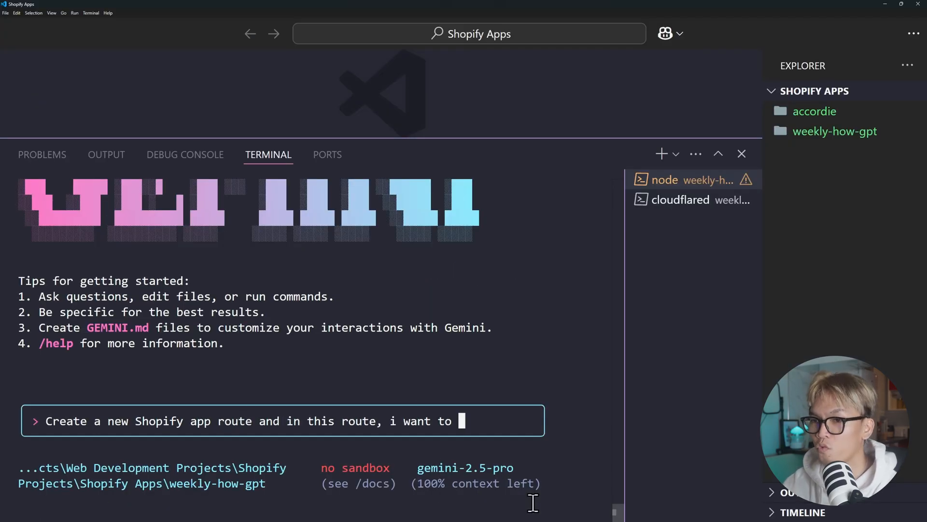
pyautogui.write('display all of the prod')
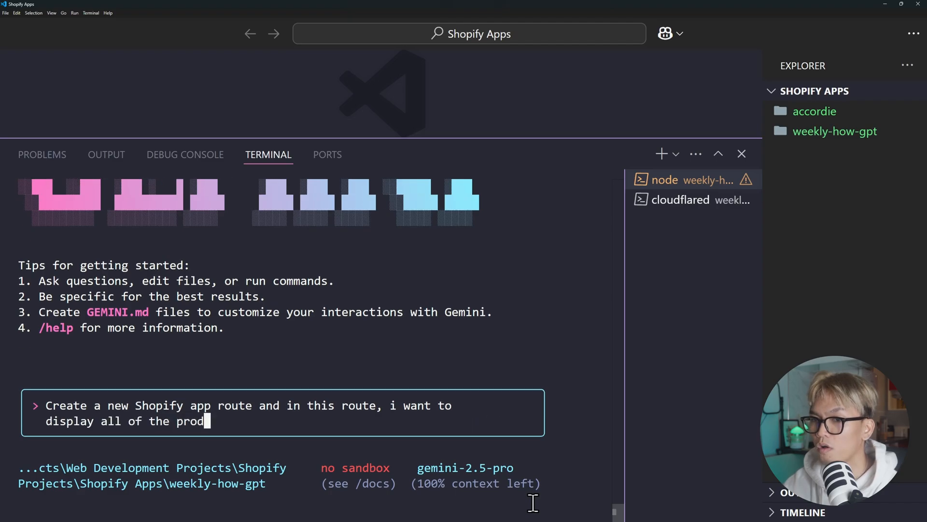
pyautogui.write('ucts from my Shopify online stor')
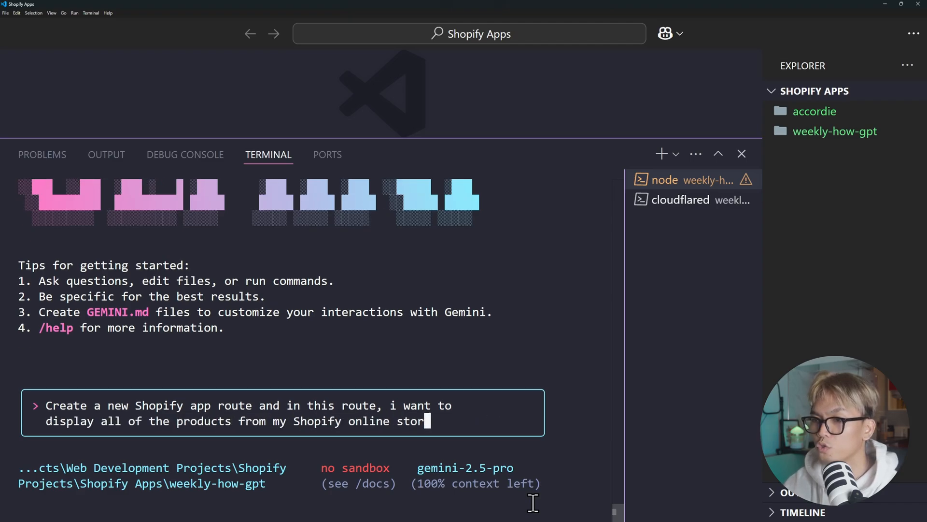
pyautogui.press('enter')
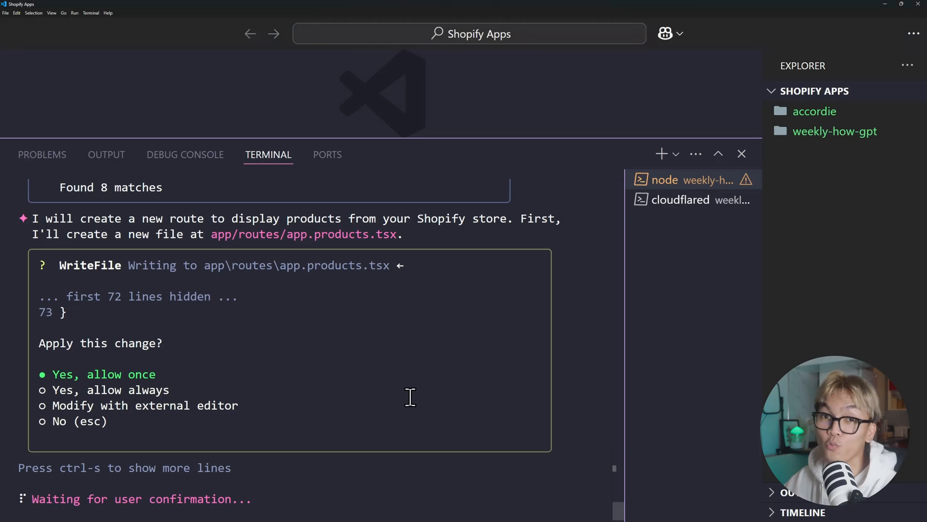
pyautogui.moveTo(487, 396)
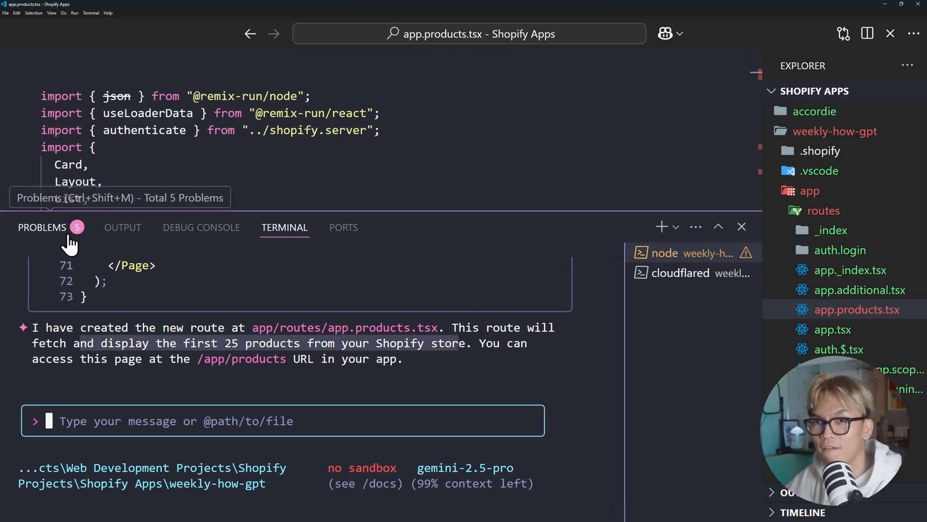
# Step: Review app.products.tsx and tell Gemini about the problems in the file
pyautogui.moveTo(448, 227); pyautogui.dragTo(449, 448)
pyautogui.write('I can see there a')
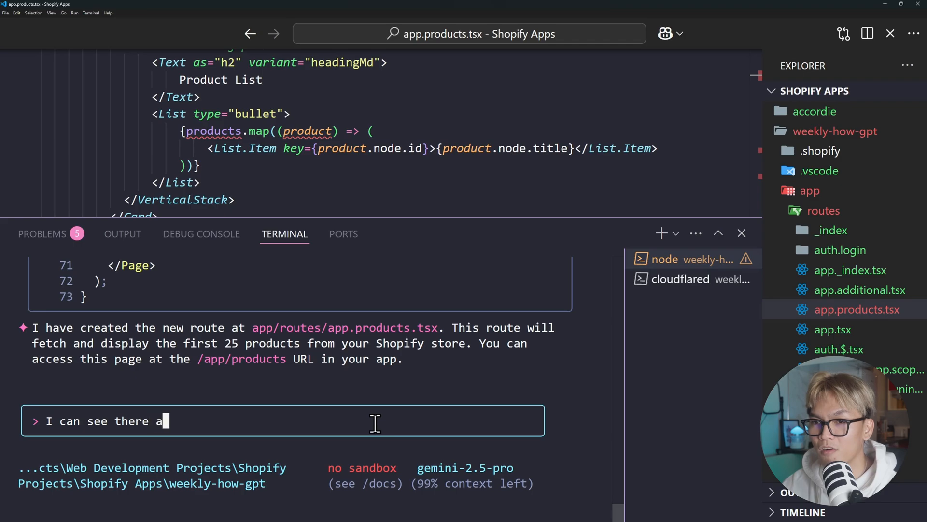
pyautogui.write('re problems in th')
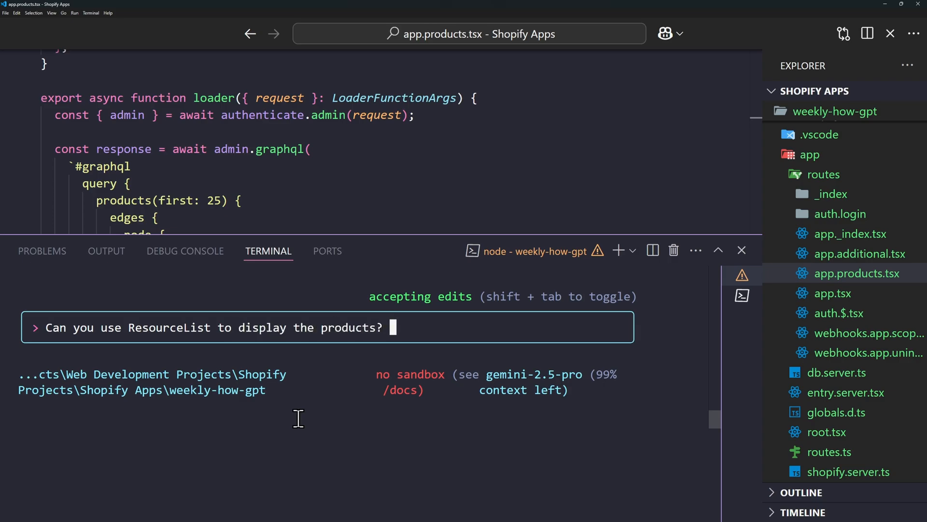
# Step: Request product title, description and photo, check scope docs, and flag the wrong GraphQL query
pyautogui.write('Use the product title,')
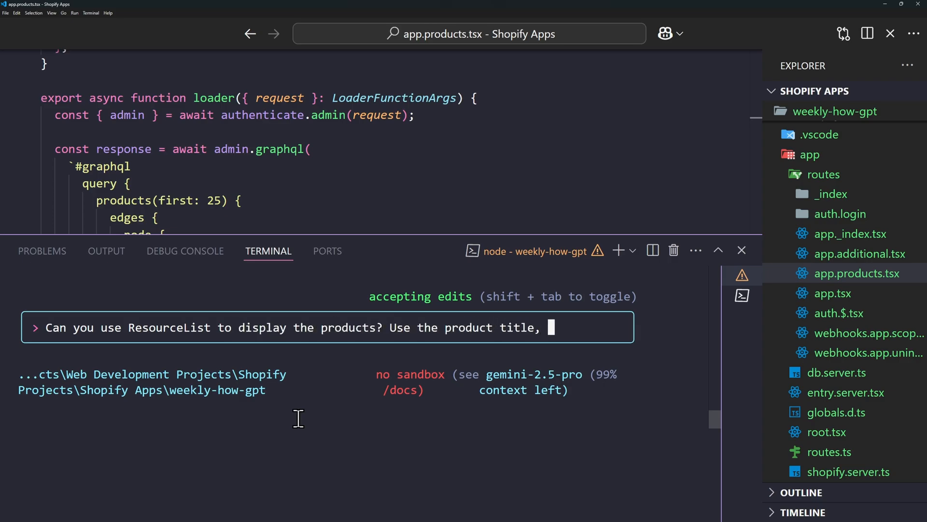
pyautogui.write('description, and photo')
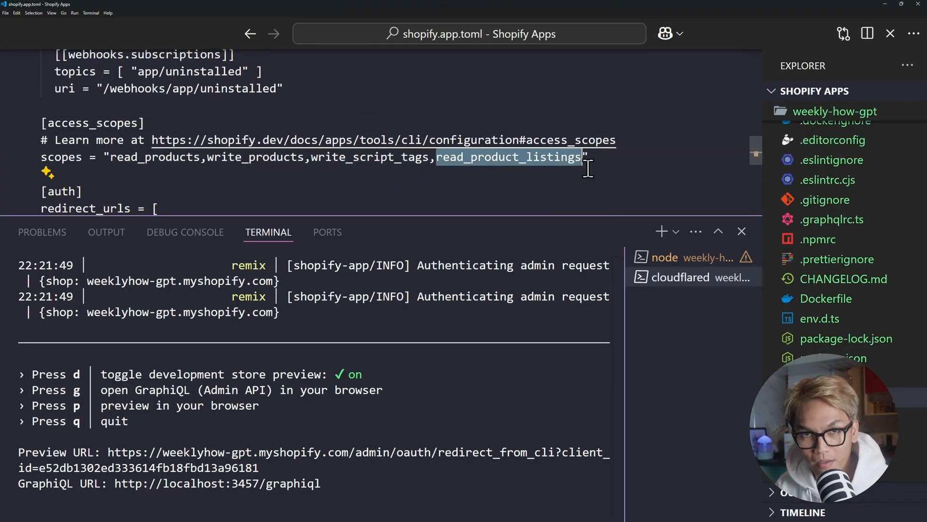
pyautogui.click(223, 8)
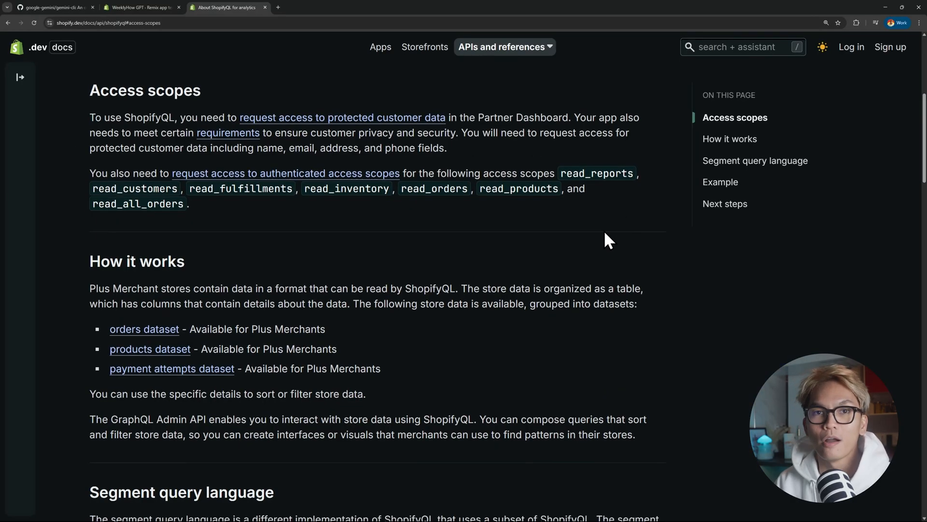
pyautogui.click(140, 7)
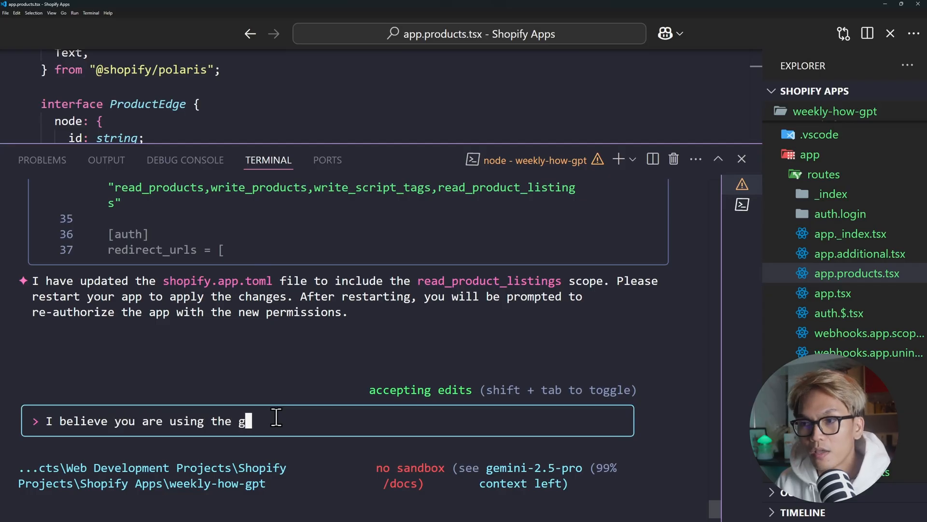
pyautogui.write("rong graphql query. It's supposed t")
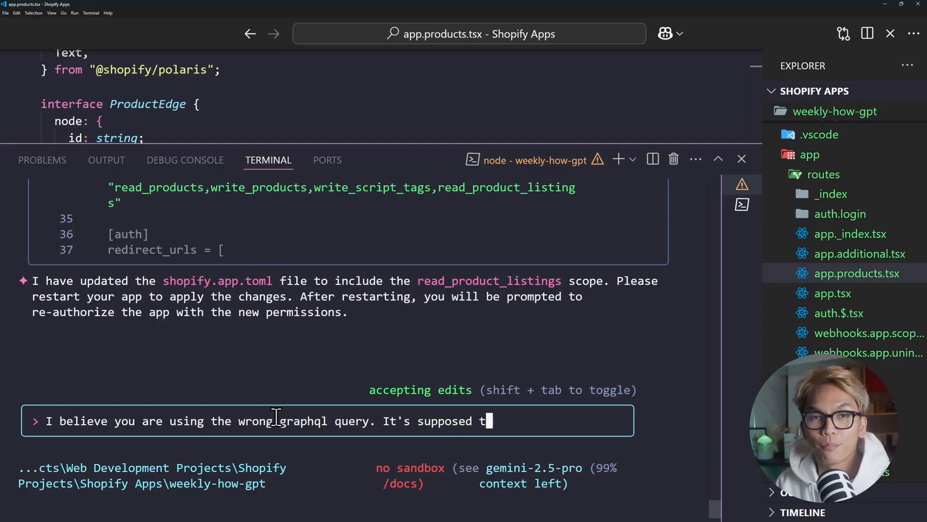